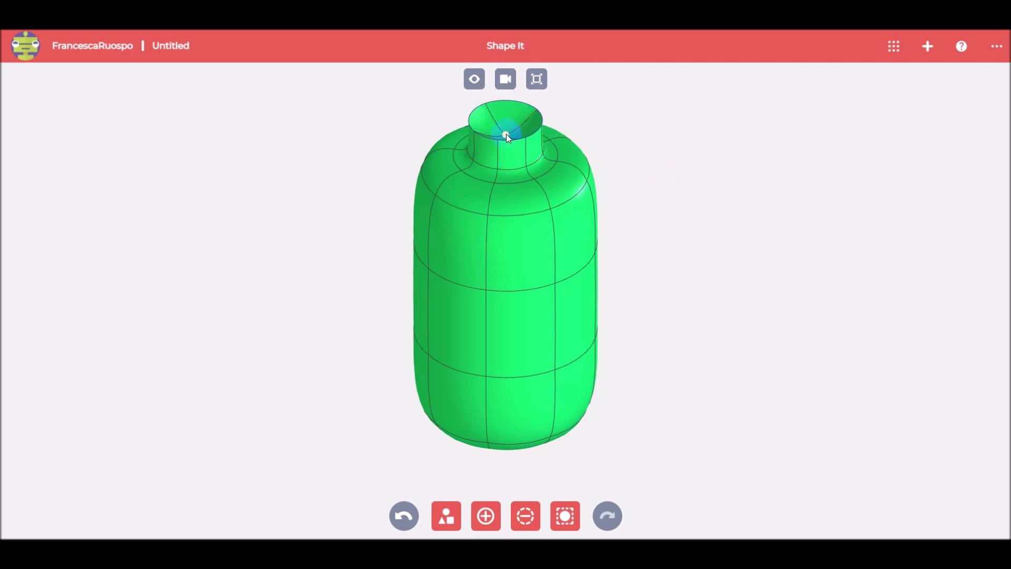
# - Select the top face of the green bottle's neck to hollow it
pyautogui.click(636, 230)
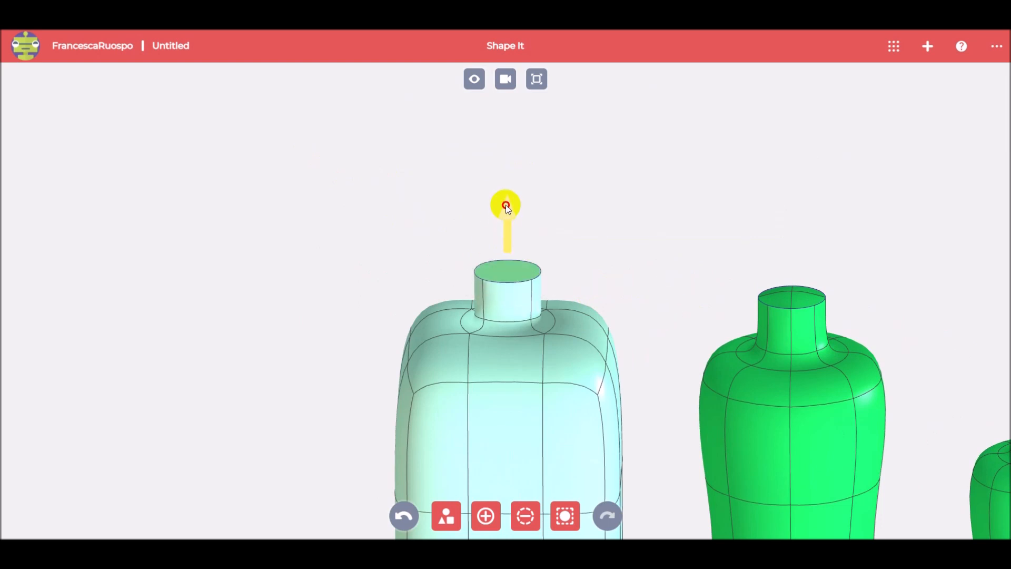
# - Open the Apps dialog showing Style It, Mech It and Capture It from the top bar
pyautogui.click(894, 46)
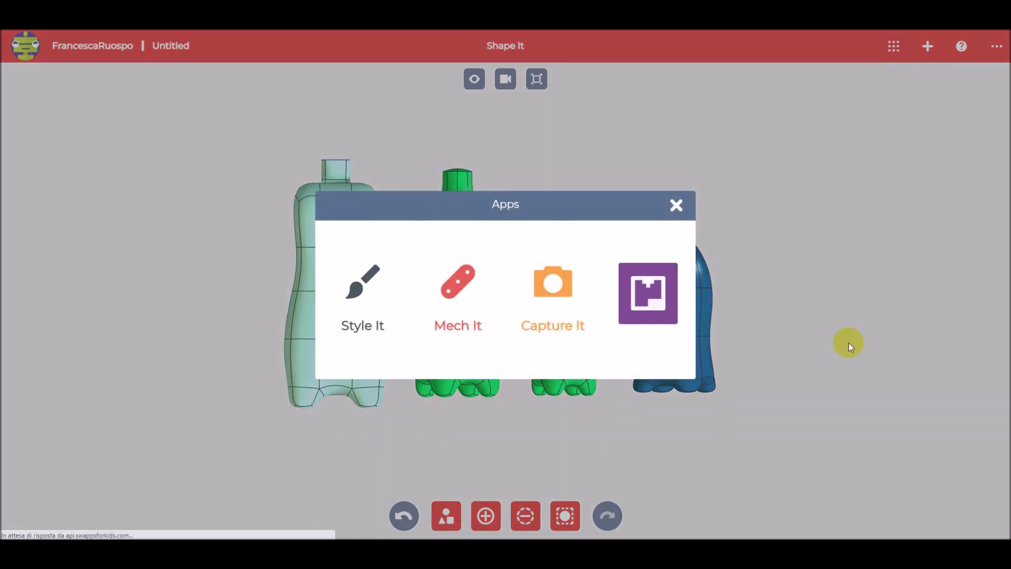